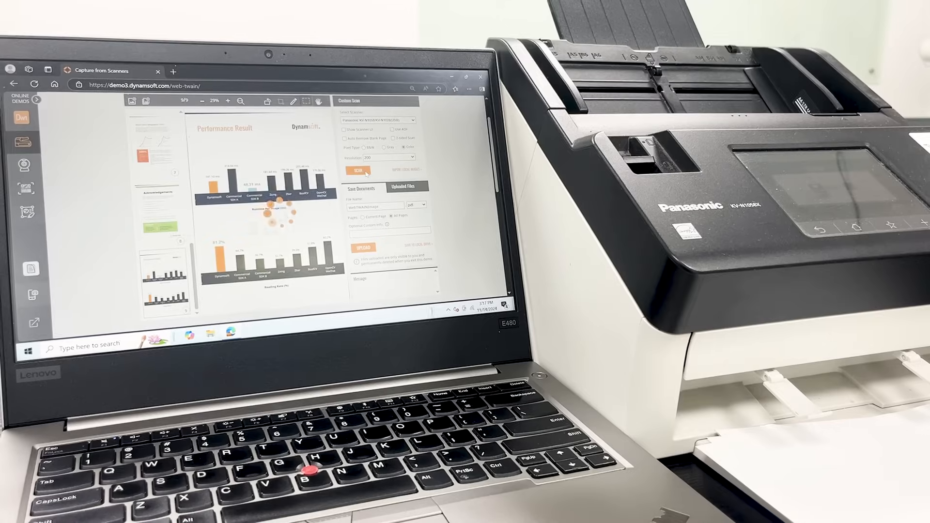
- Scan the Performance Result document from the Panasonic scanner, prompting the Dynamsoft Service setup
{"action": "left_click", "coordinate": [357, 170]}
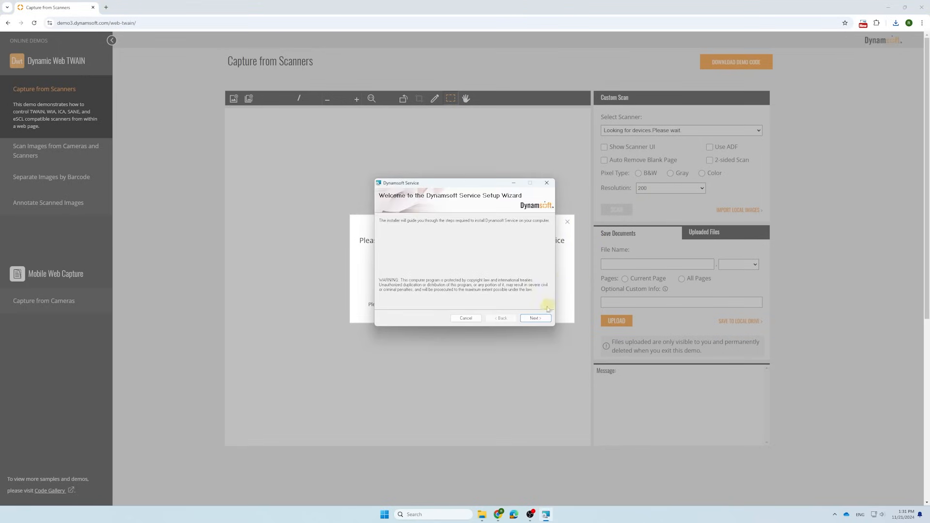
- Finish the Dynamsoft Service Setup Wizard and verify installation so the Fujitsu fi-7160 scanner is listed
{"action": "left_click", "coordinate": [534, 318]}
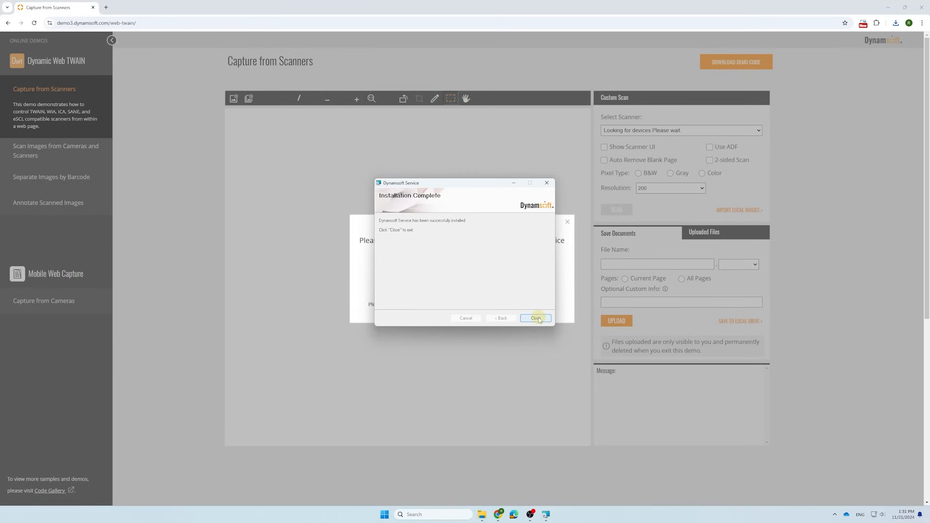
{"action": "left_click", "coordinate": [534, 318]}
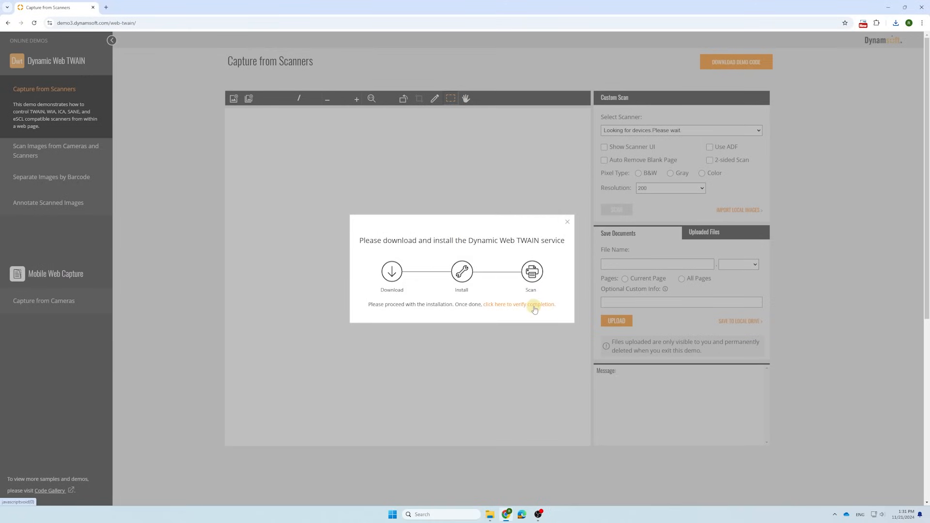
{"action": "left_click", "coordinate": [519, 304]}
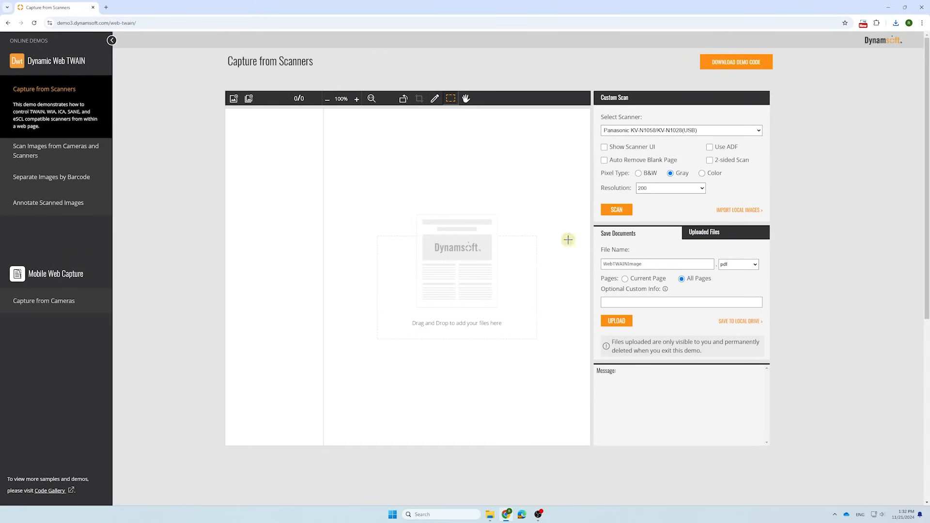
{"action": "left_click", "coordinate": [681, 130]}
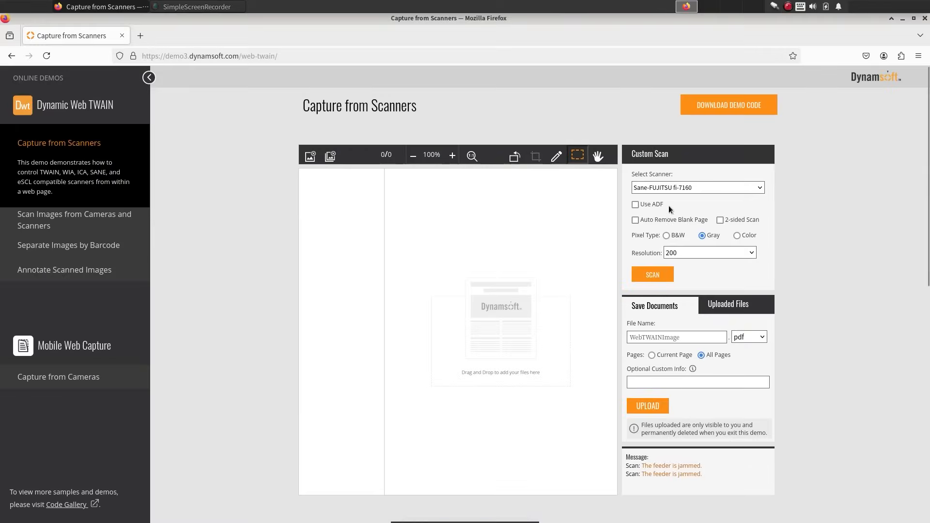
- Scan the first pages from the Sane-FUJITSU fi-7160, retrying past the jammed-feeder errors
{"action": "left_click", "coordinate": [651, 274]}
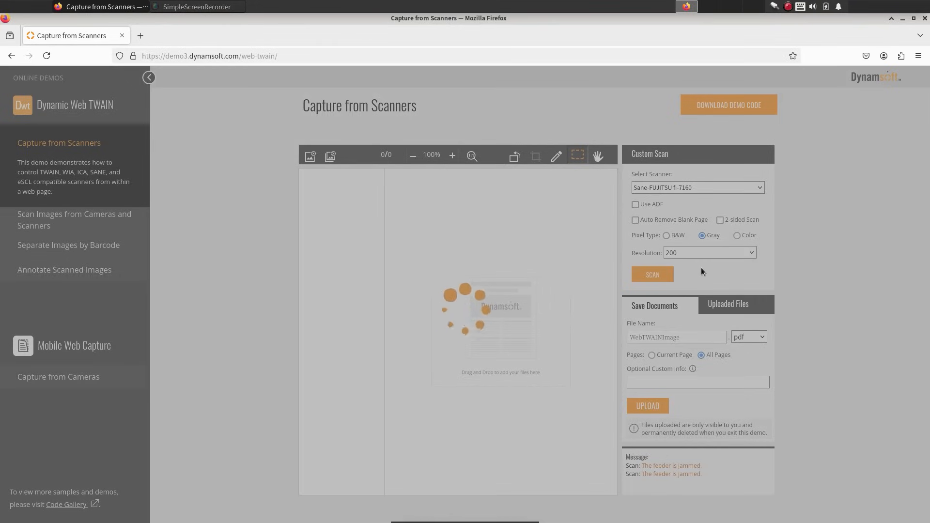
{"action": "left_click", "coordinate": [652, 274]}
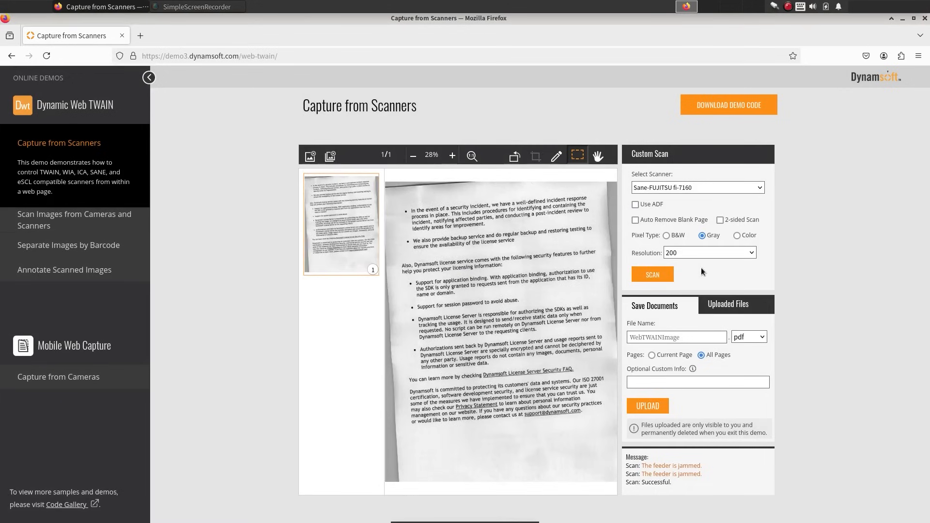
{"action": "left_click", "coordinate": [651, 274]}
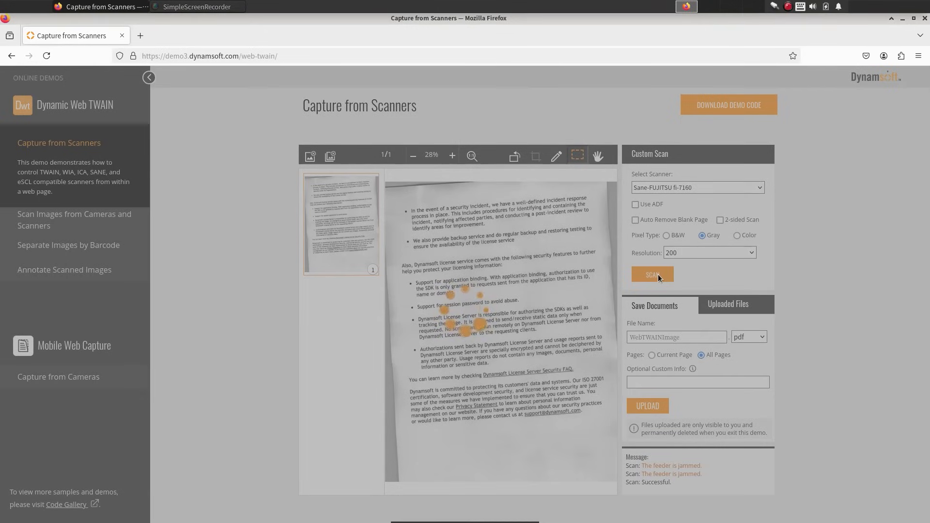
{"action": "left_click", "coordinate": [650, 274]}
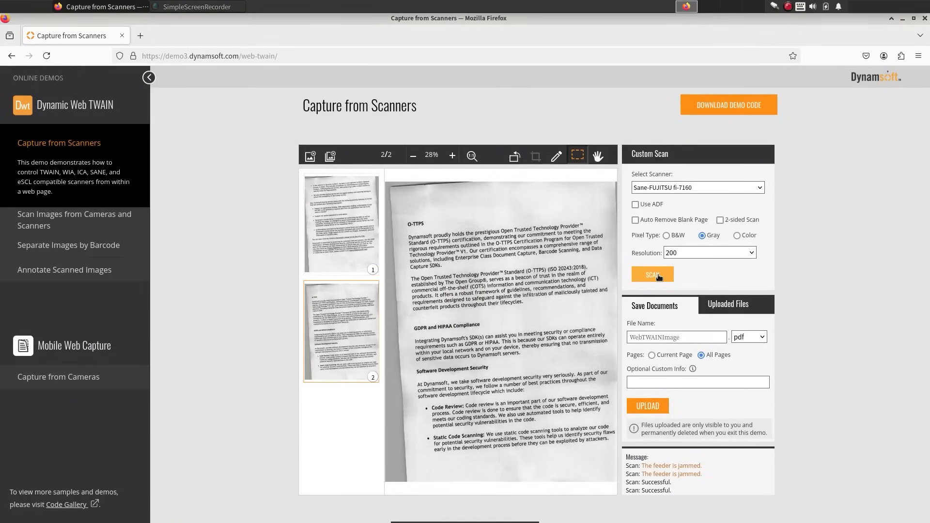
{"action": "left_click", "coordinate": [652, 274]}
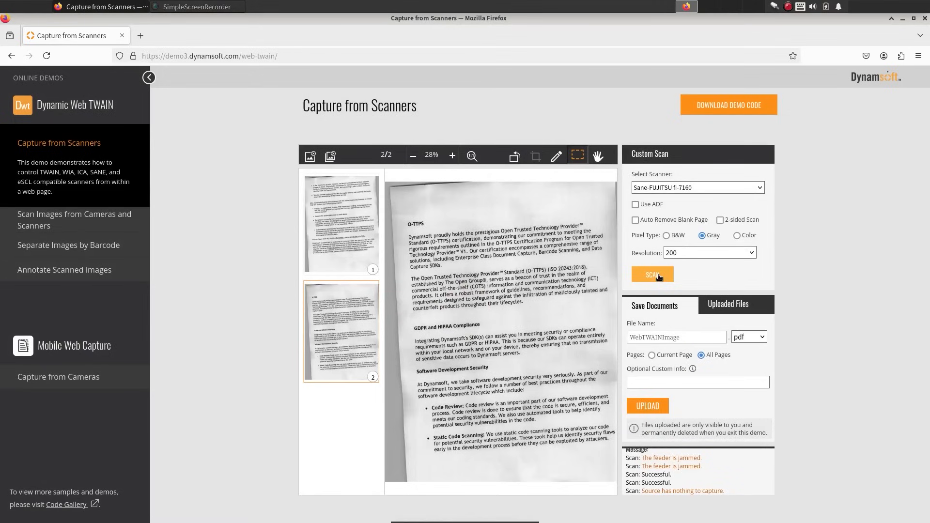
{"action": "left_click", "coordinate": [651, 275]}
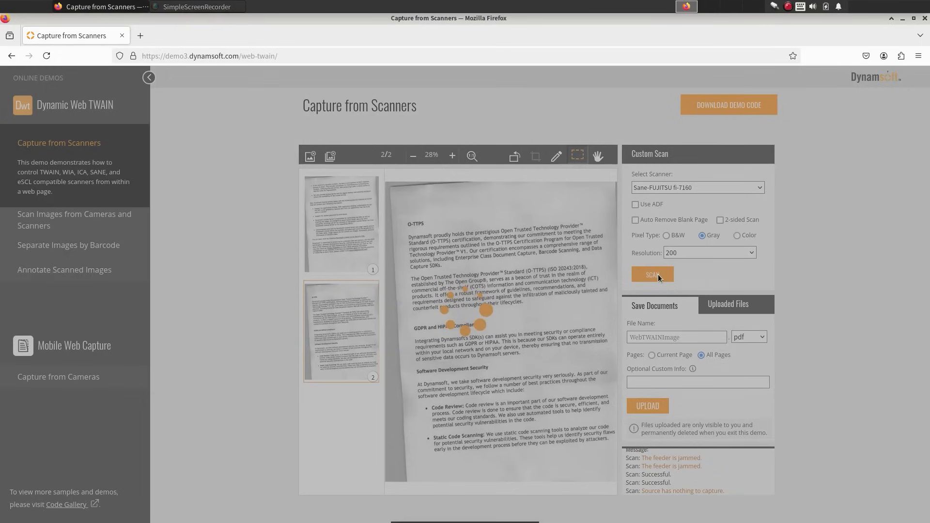
- Scan the remaining pages so three Fujitsu pages are captured in the viewer
{"action": "left_click", "coordinate": [652, 274]}
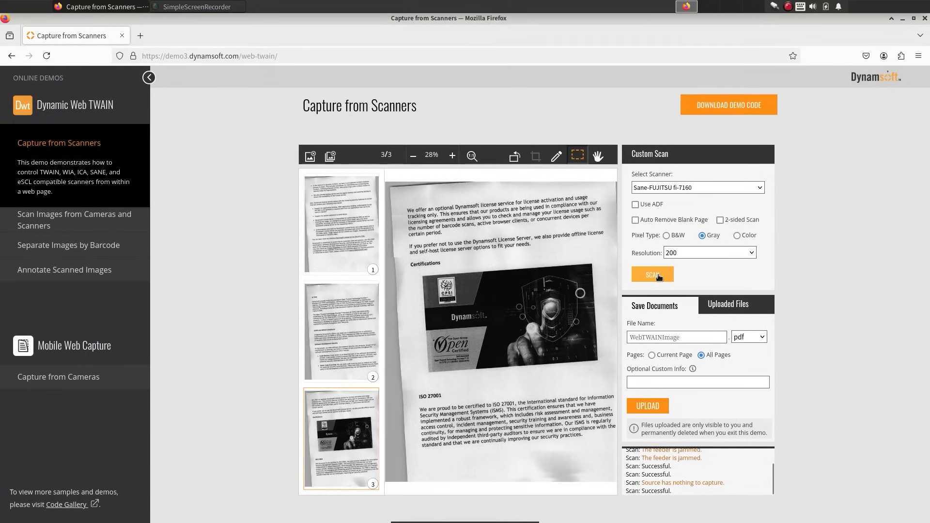
{"action": "left_click", "coordinate": [652, 274]}
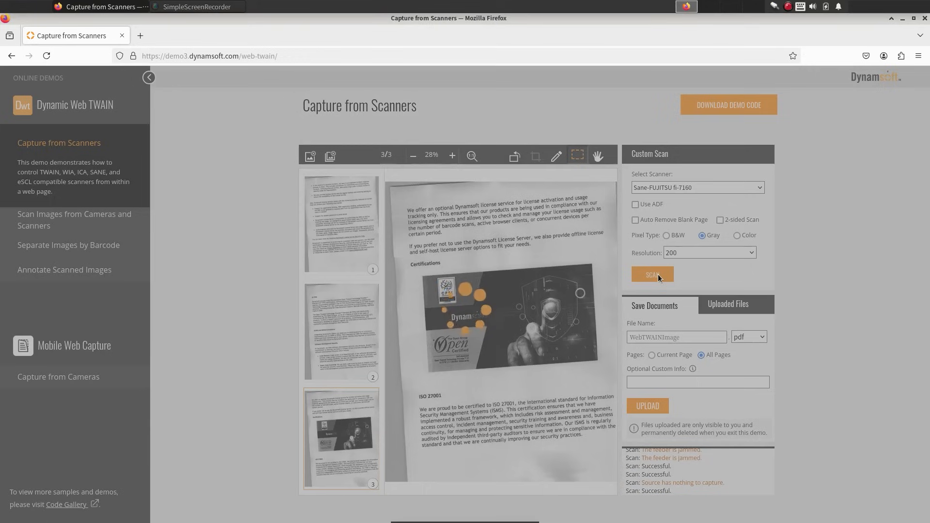
{"action": "left_click", "coordinate": [652, 274]}
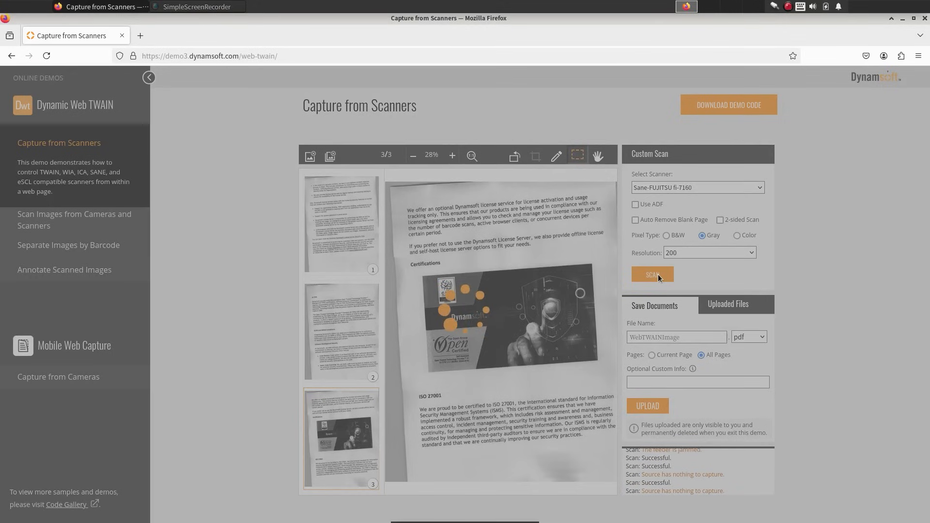
{"action": "left_click", "coordinate": [650, 274]}
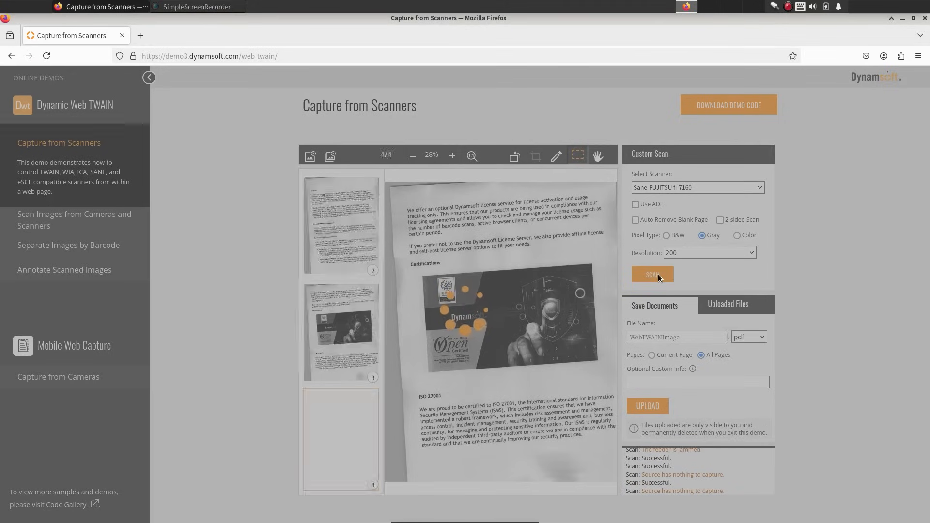
{"action": "left_click", "coordinate": [652, 274]}
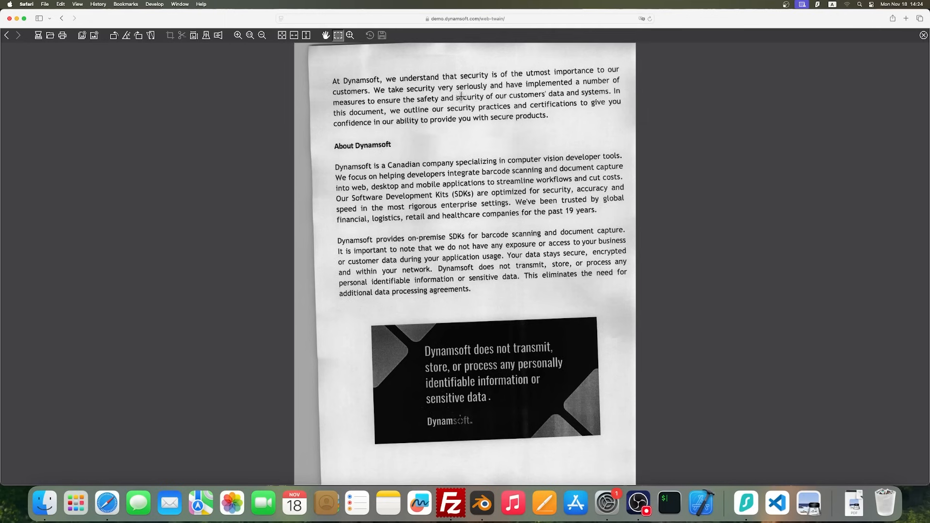
{"action": "mouse_move", "coordinate": [319, 57]}
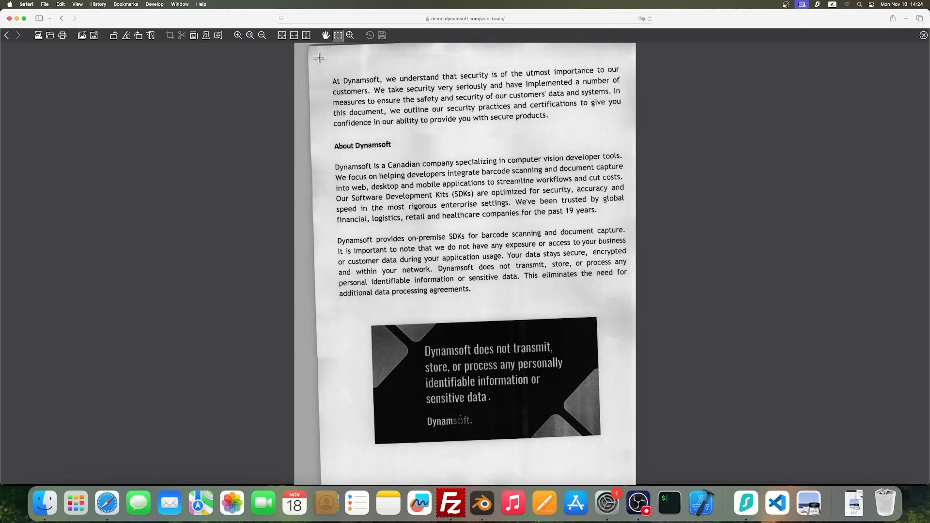
- Deskew the tilted About Dynamsoft security page in the full-screen image editor on Safari
{"action": "left_click", "coordinate": [168, 35]}
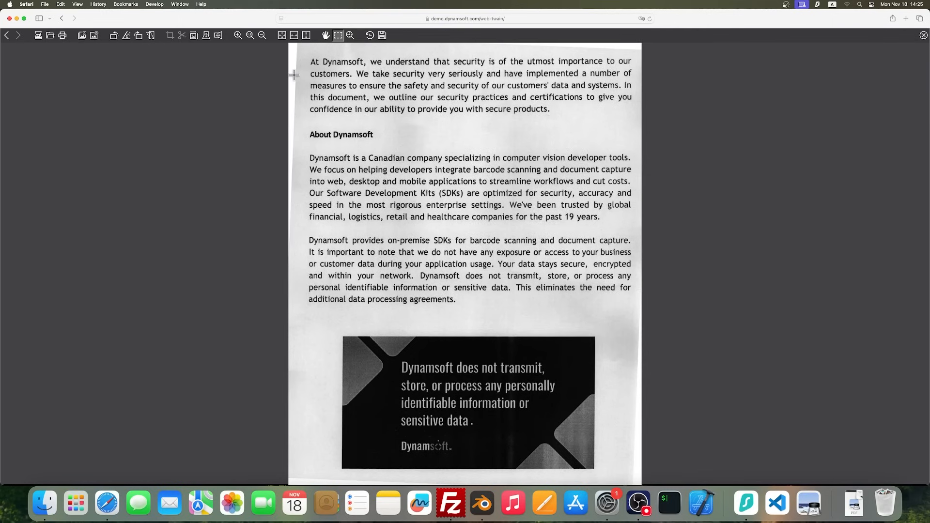
{"action": "mouse_move", "coordinate": [392, 40]}
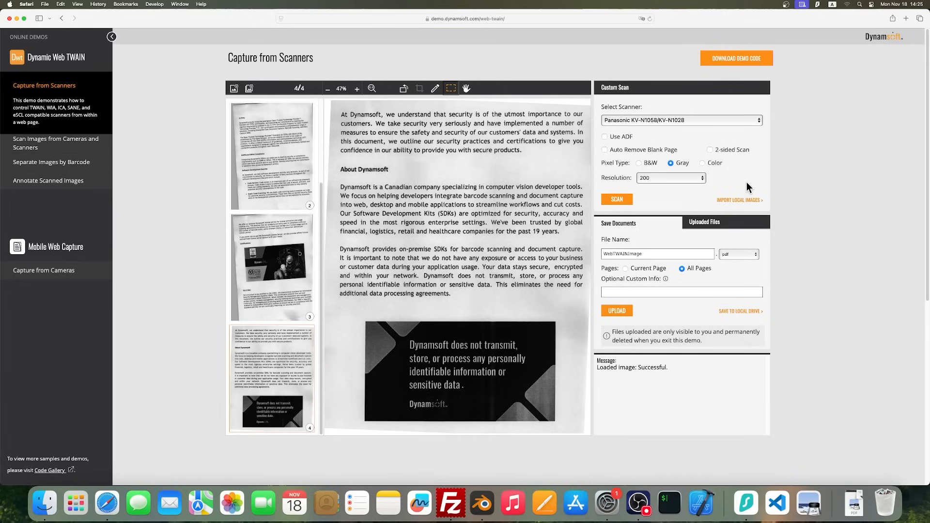
- Scan the six-page Dynamsoft security whitepaper in colour from the TWAIN2 FreeImage Software Scanner
{"action": "left_click", "coordinate": [616, 310]}
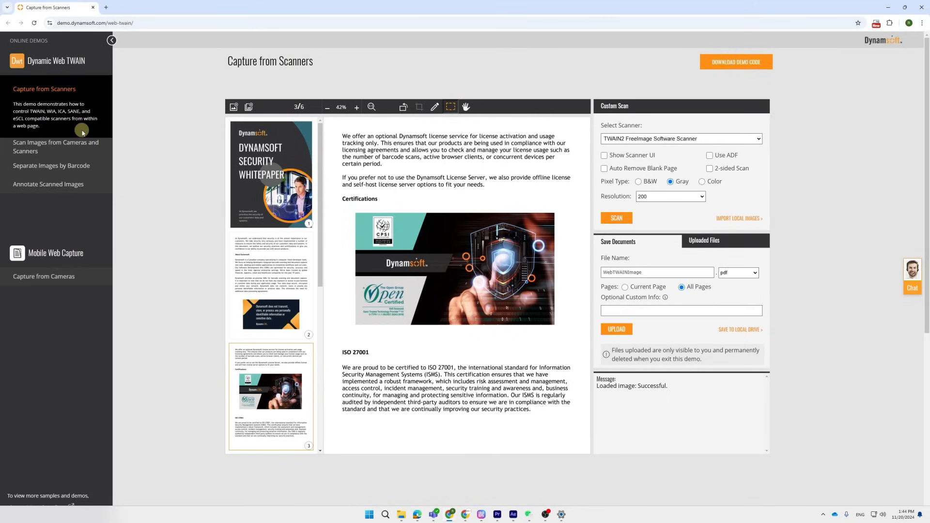
- Go to Scan Images from Cameras and Scanners, then the Separate Images by Barcode demo
{"action": "left_click", "coordinate": [55, 146]}
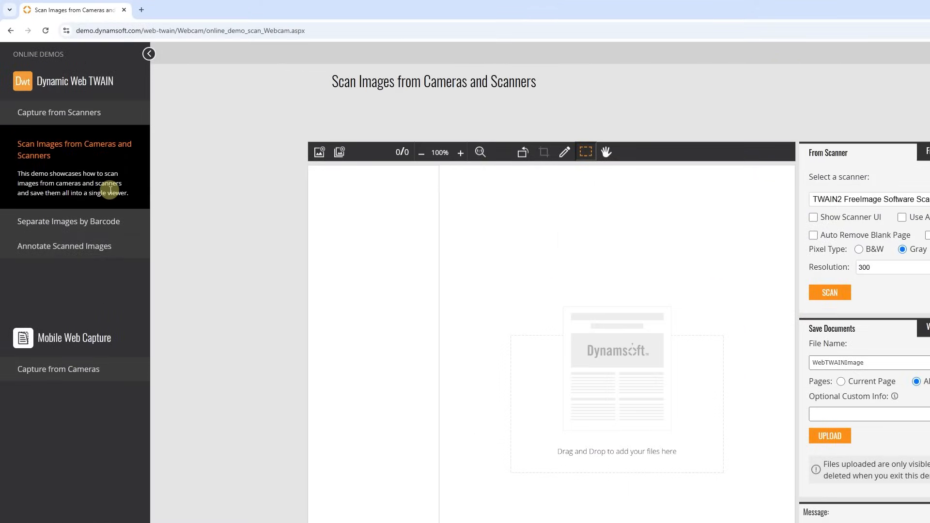
{"action": "left_click", "coordinate": [67, 167]}
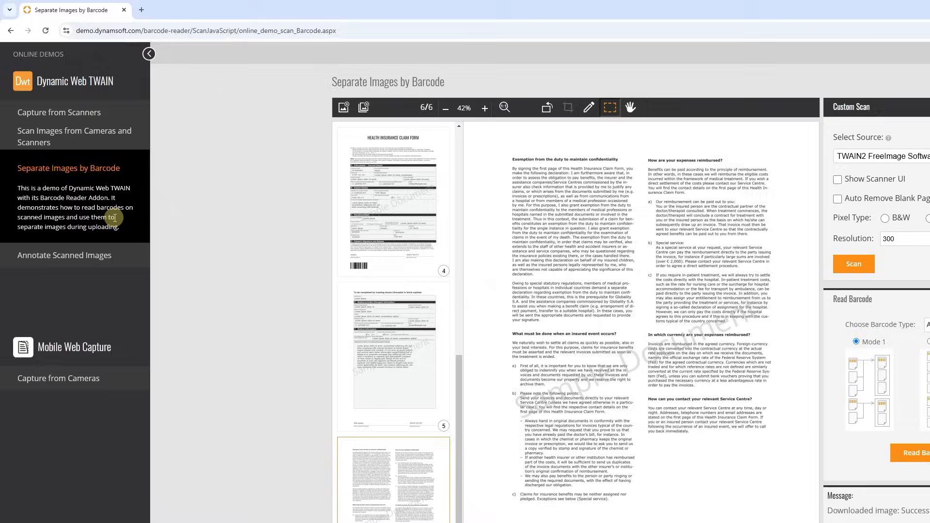